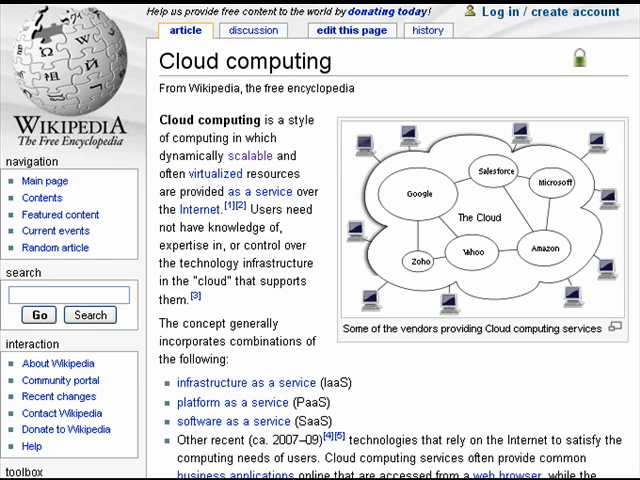
mouse_move(632, 288)
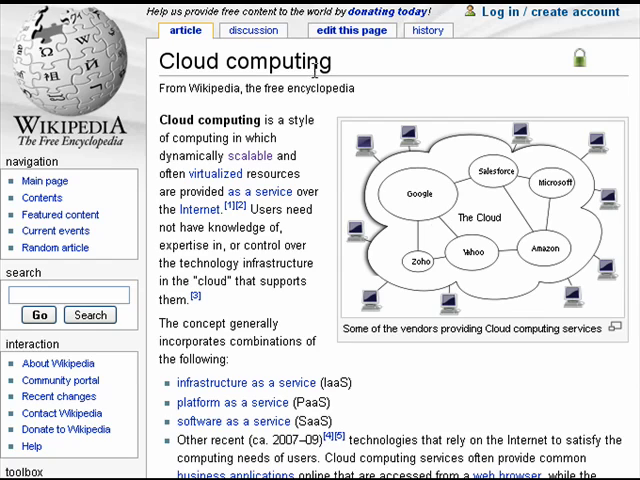
scroll(down, 3)
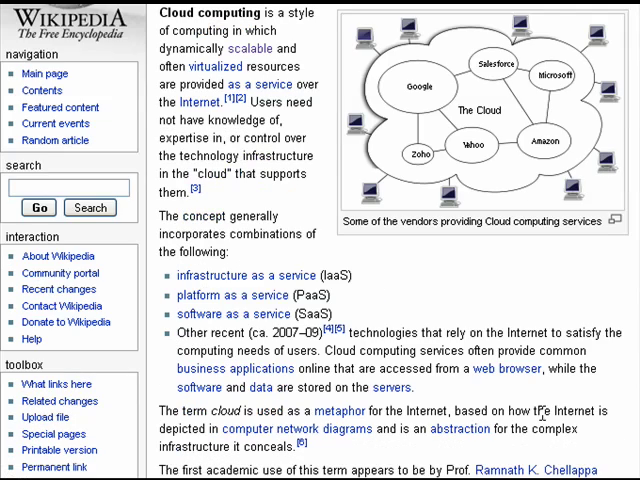